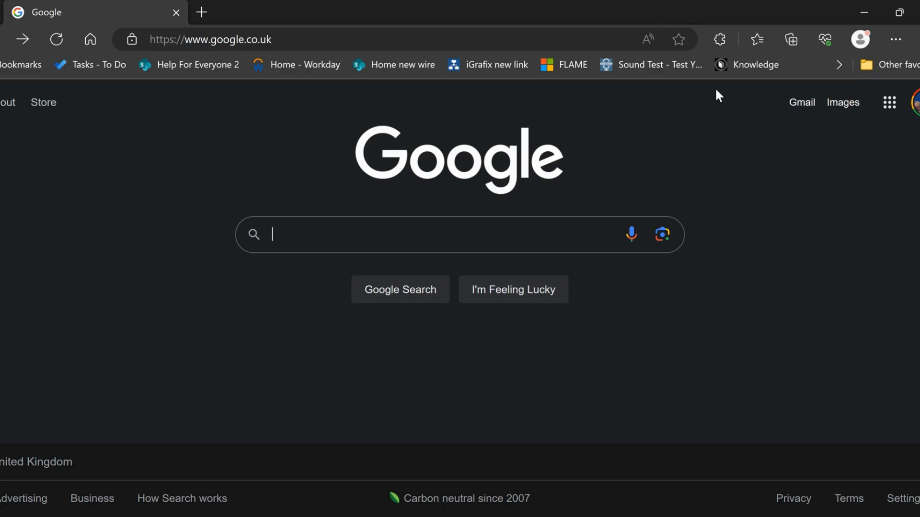
pyautogui.moveTo(257, 56)
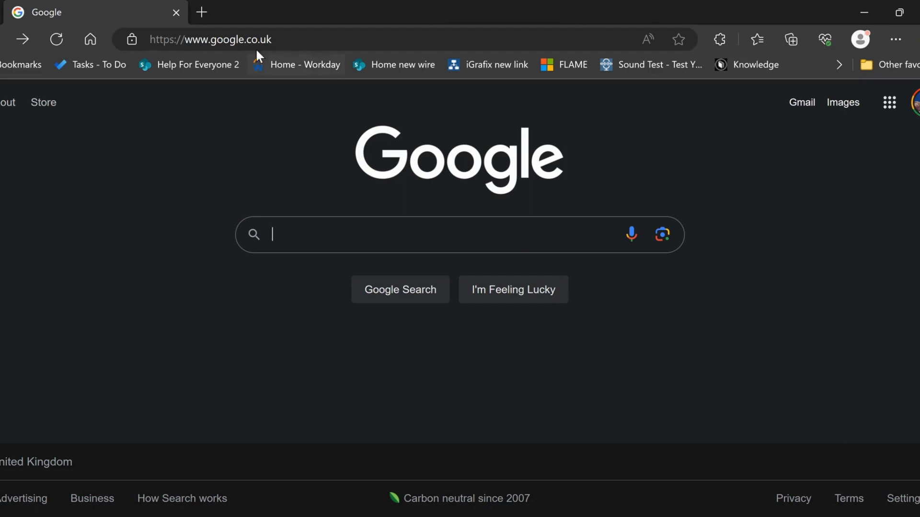
# Step: Select the Edge address bar contents so a new web address can replace them
pyautogui.click(235, 39)
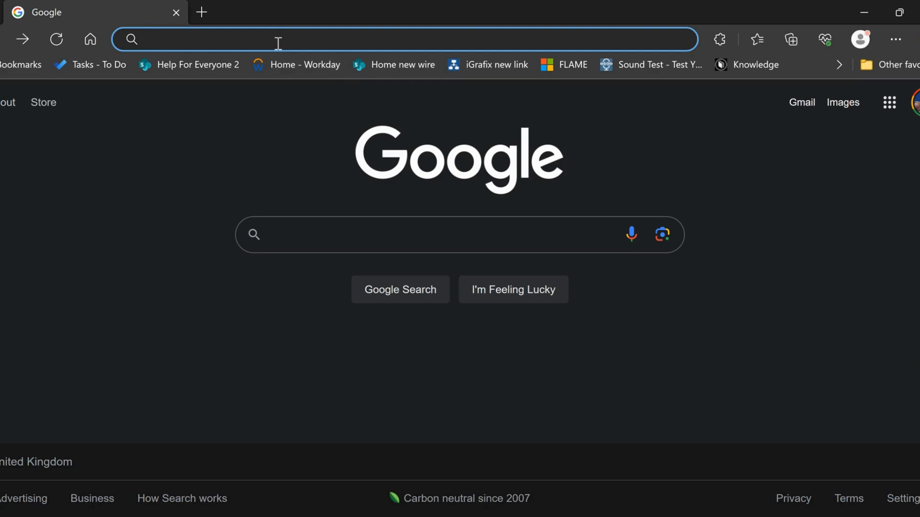
# Step: Go to the router page at 192.168.1.1 and enter the username admin
pyautogui.write('192.168.1.1/2.0/gui/#/login/')
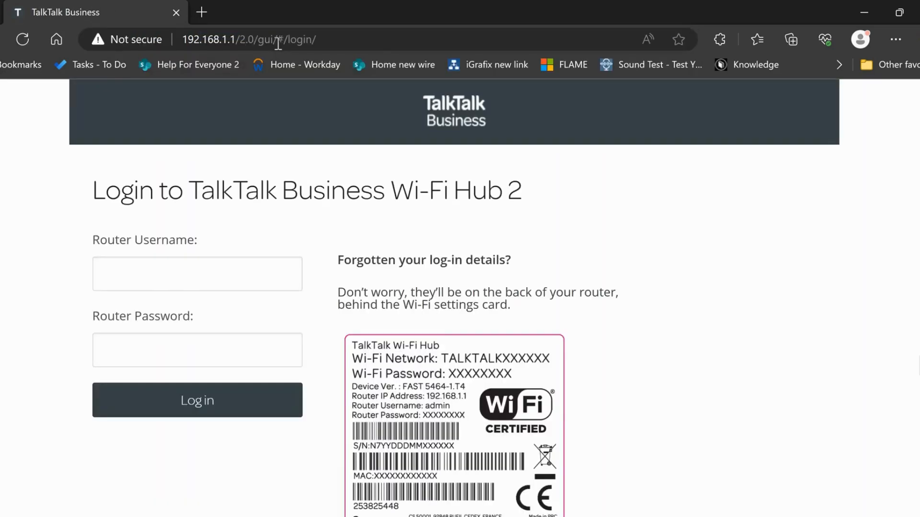
pyautogui.click(196, 273)
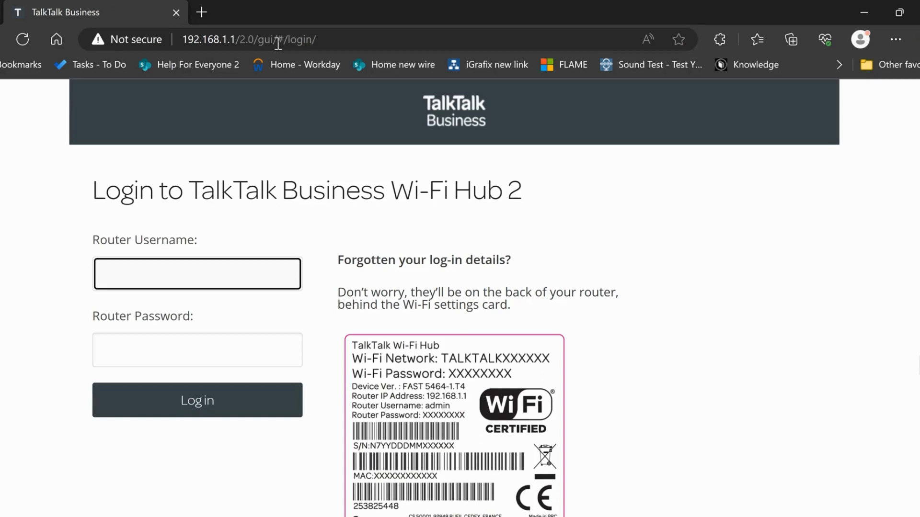
pyautogui.click(197, 273)
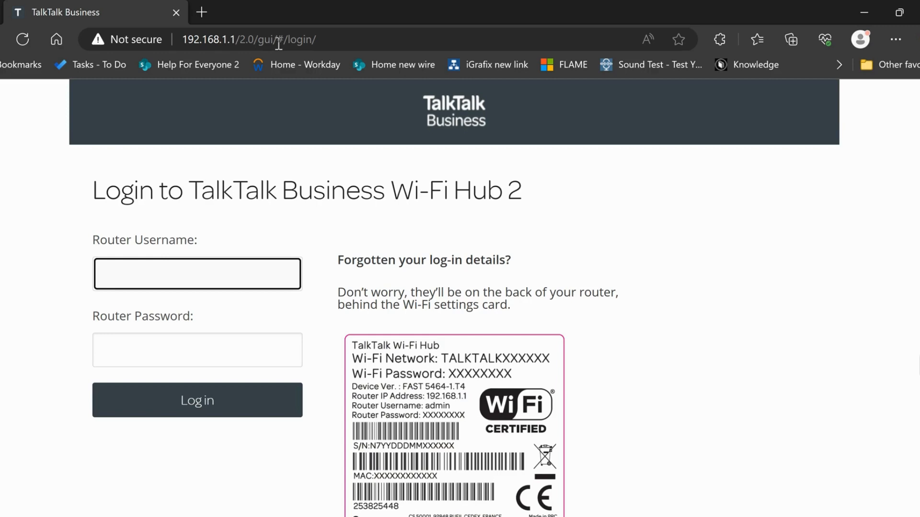
pyautogui.write('admin')
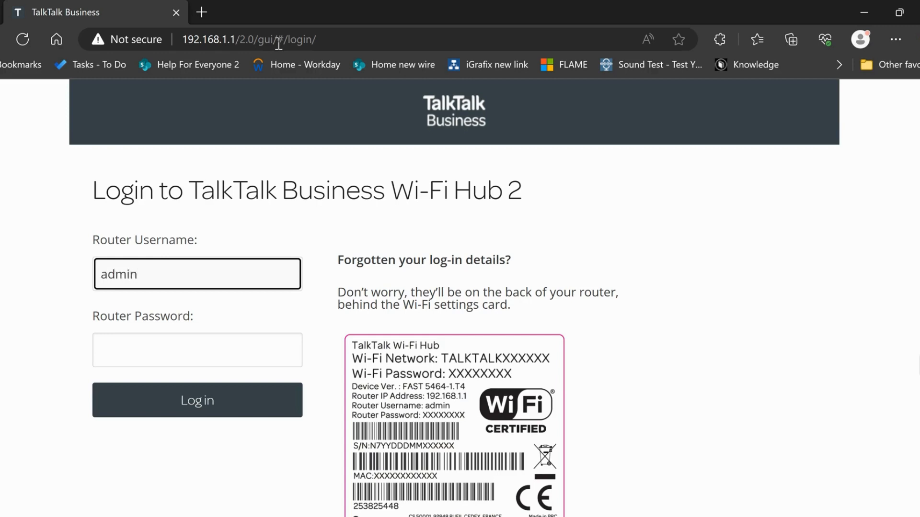
# Step: Enter the router password and sign in to the hub
pyautogui.click(196, 350)
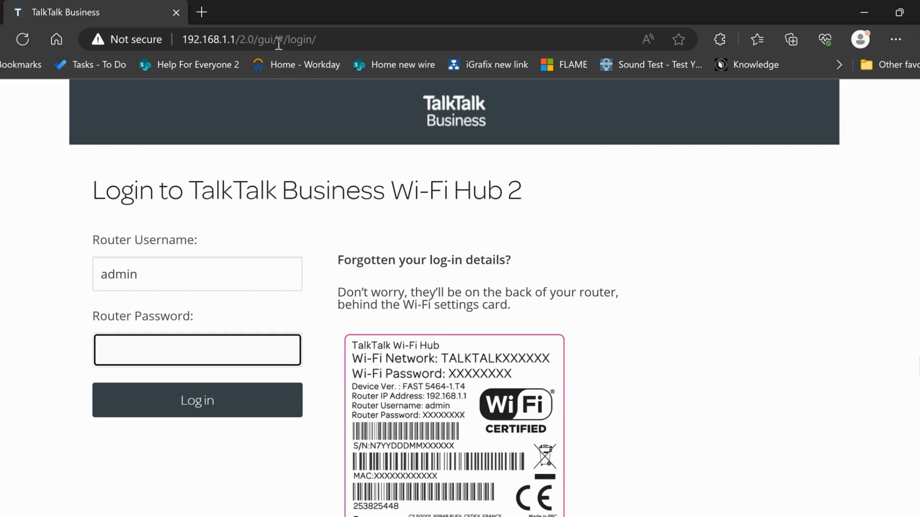
pyautogui.click(197, 349)
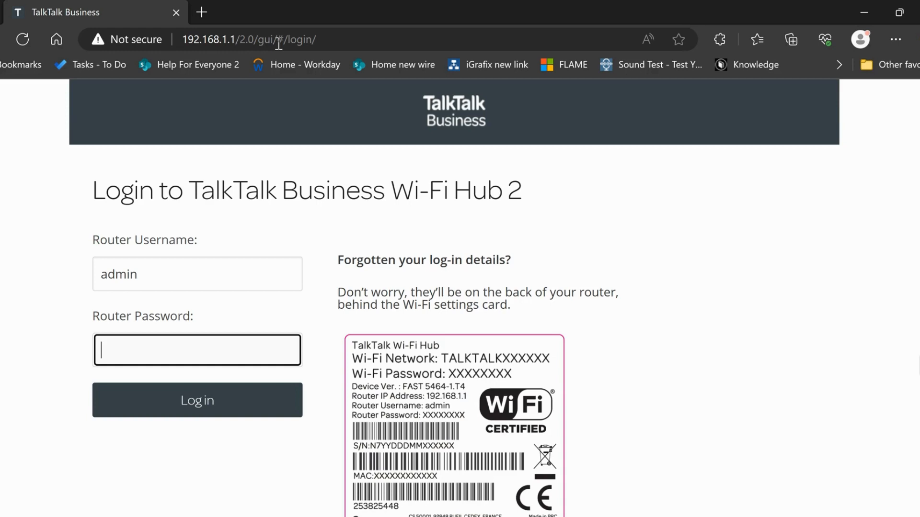
pyautogui.write('••')
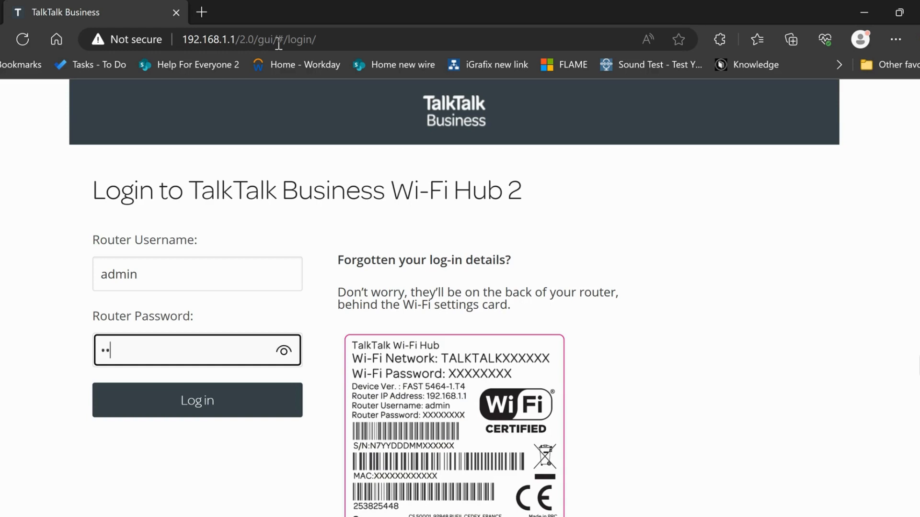
pyautogui.write('•')
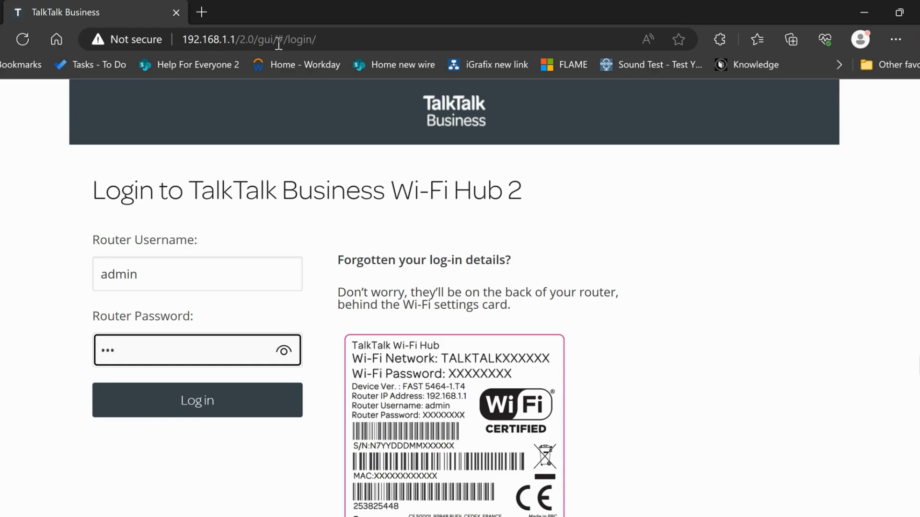
pyautogui.write('•')
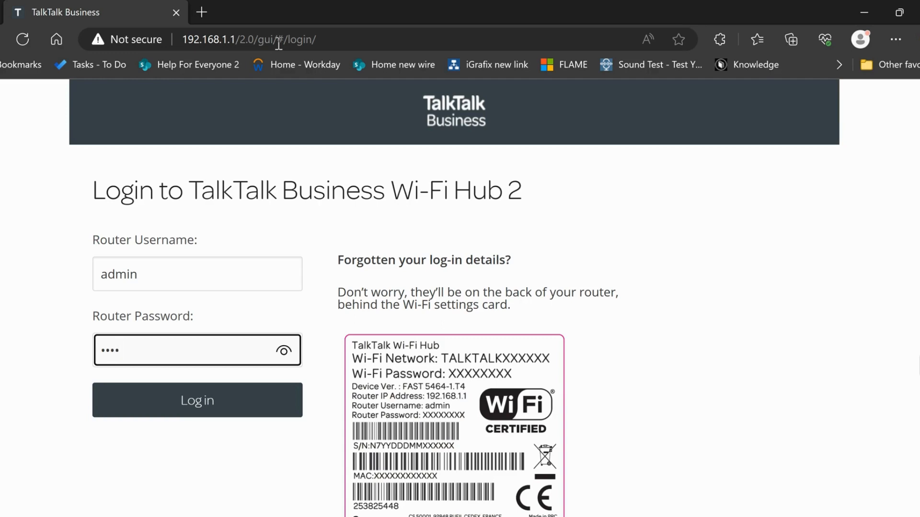
pyautogui.write('•')
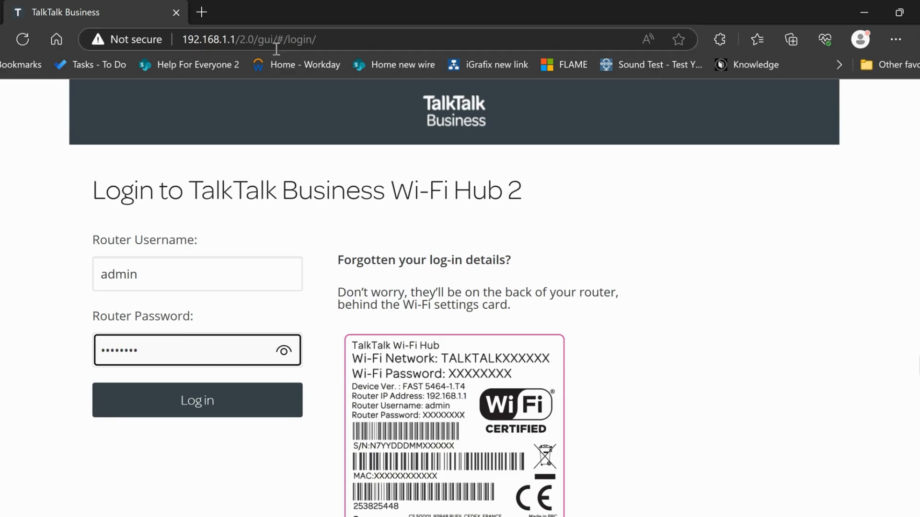
pyautogui.click(198, 400)
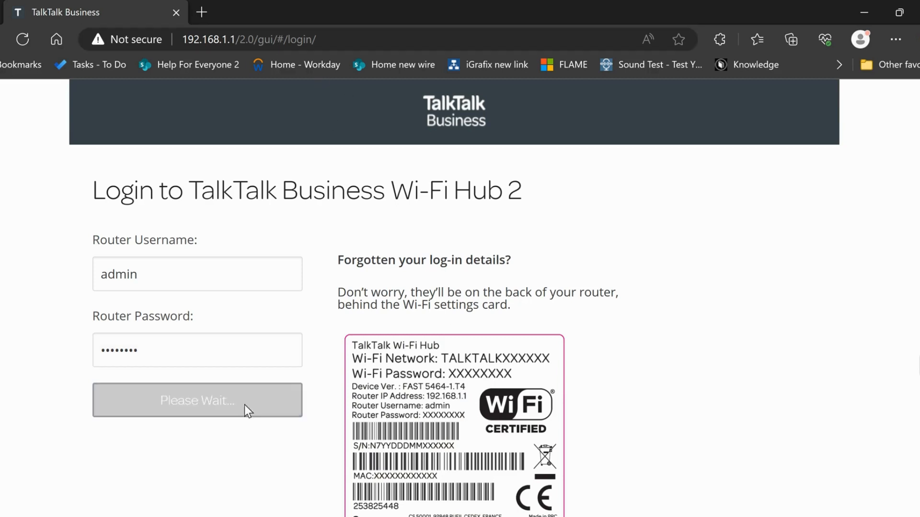
# Step: Scroll the welcome dashboard down until the Wi-Fi 2.4GHz Guests card is visible
pyautogui.click(197, 400)
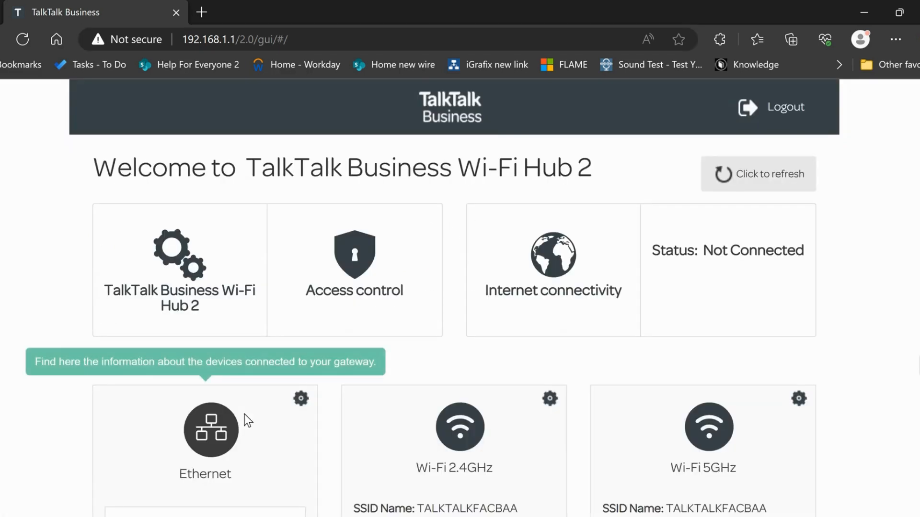
pyautogui.moveTo(399, 380)
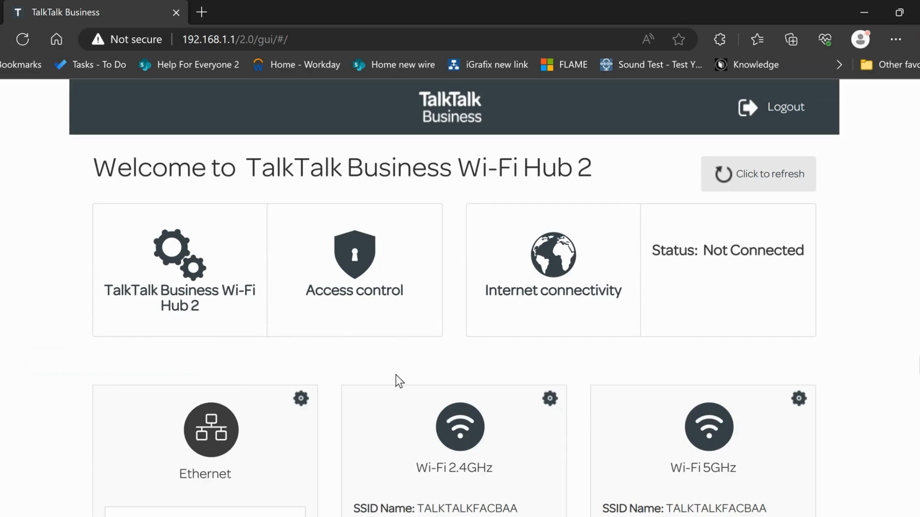
pyautogui.moveTo(462, 362)
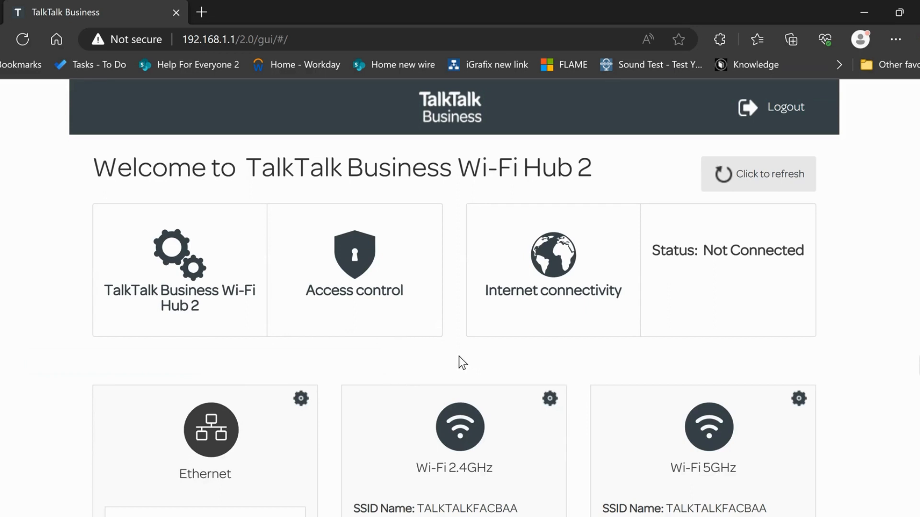
pyautogui.moveTo(456, 351)
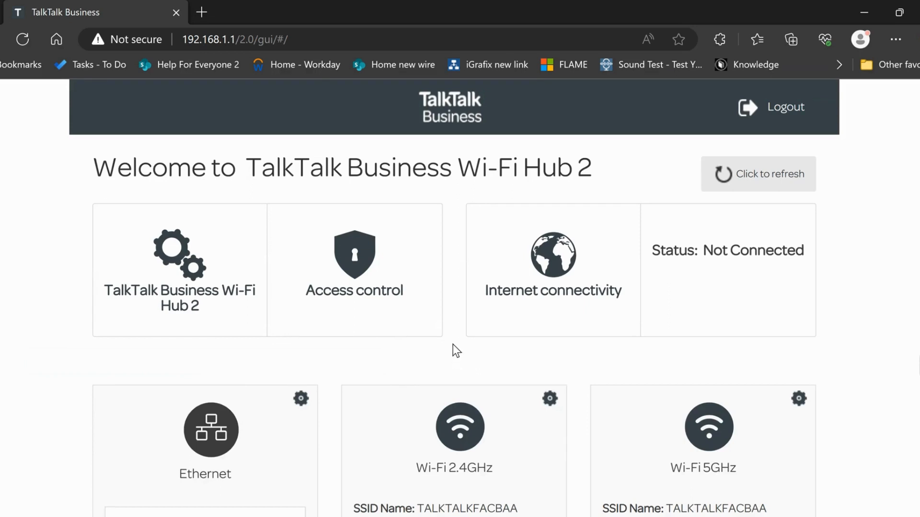
pyautogui.scroll(-3)
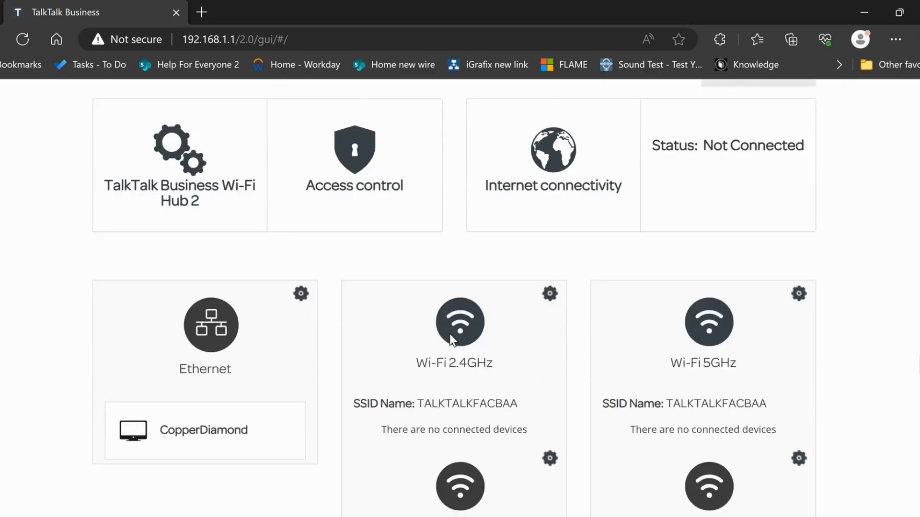
pyautogui.scroll(-3)
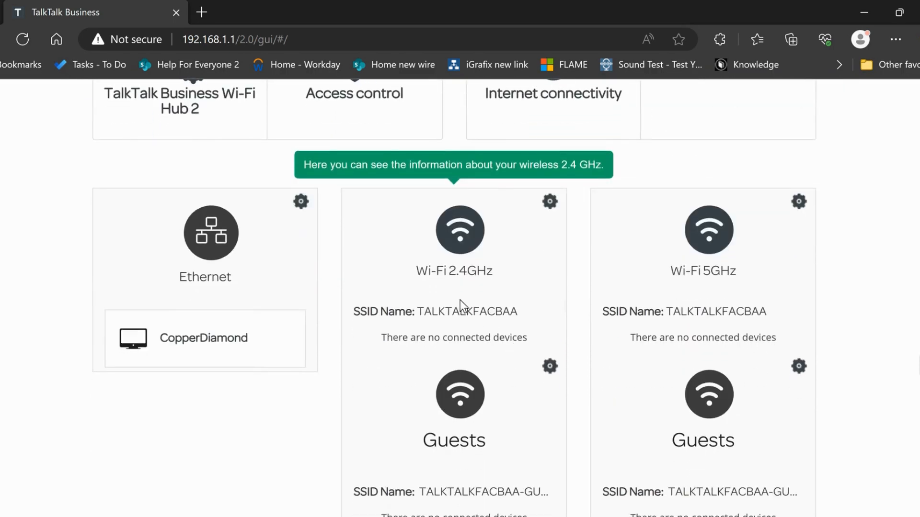
pyautogui.moveTo(508, 310)
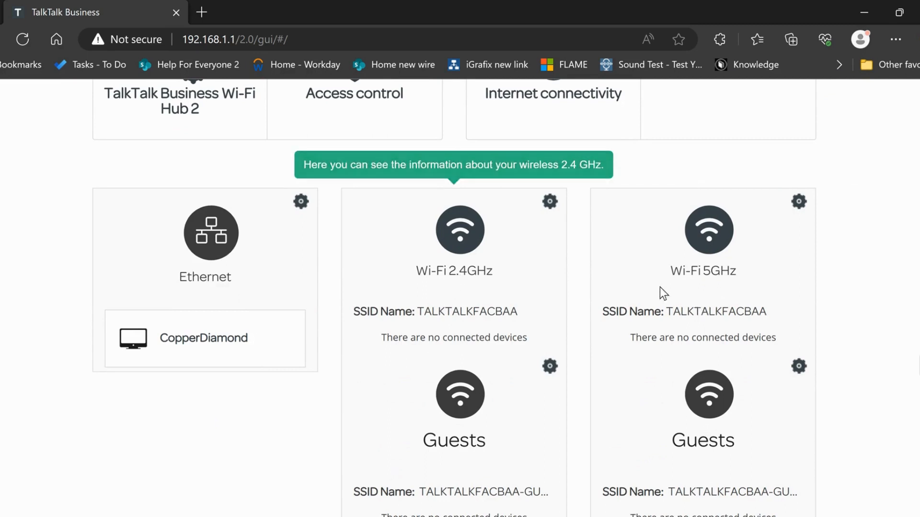
pyautogui.moveTo(460, 333)
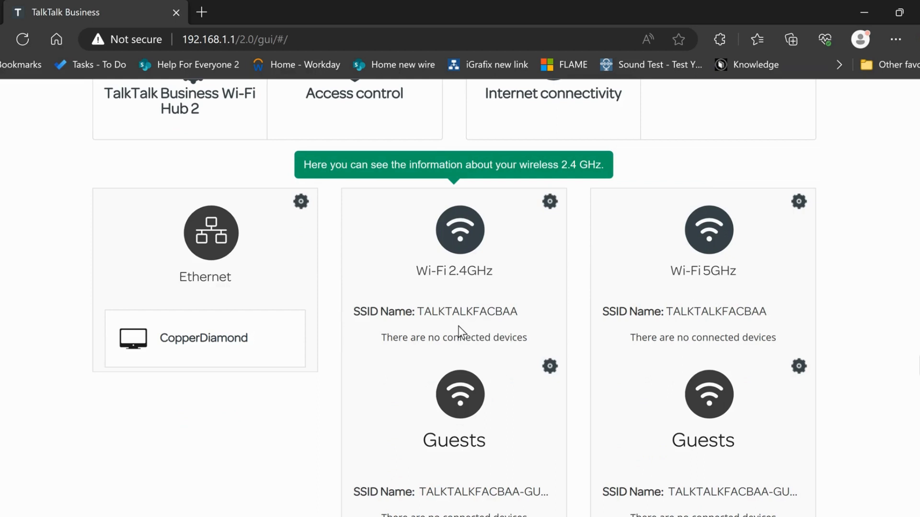
pyautogui.moveTo(505, 383)
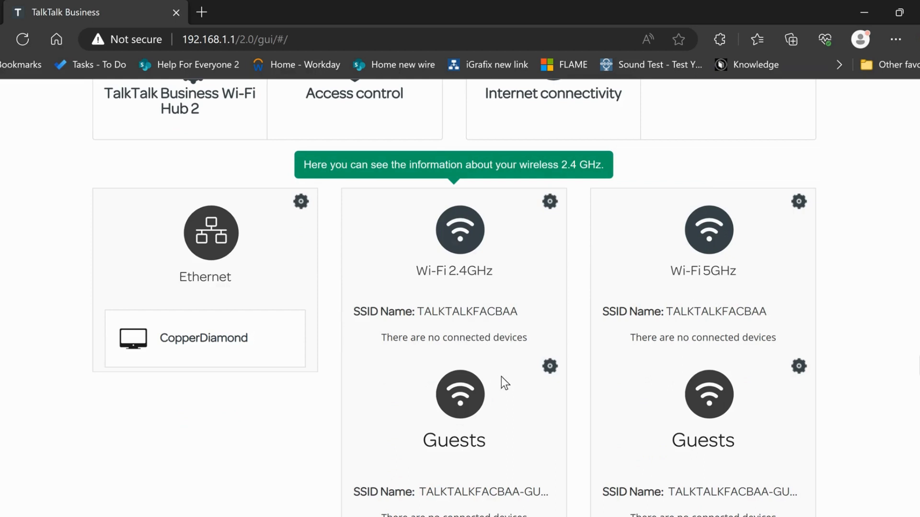
pyautogui.scroll(-3)
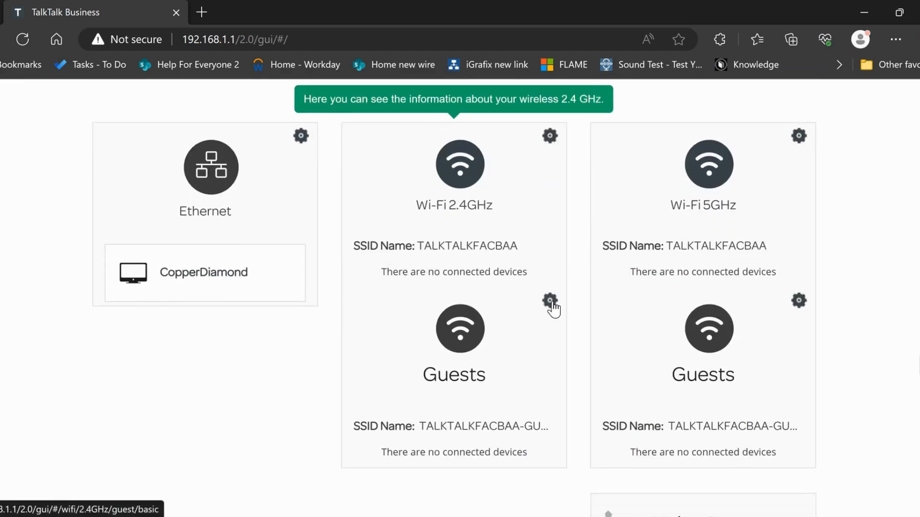
pyautogui.moveTo(464, 354)
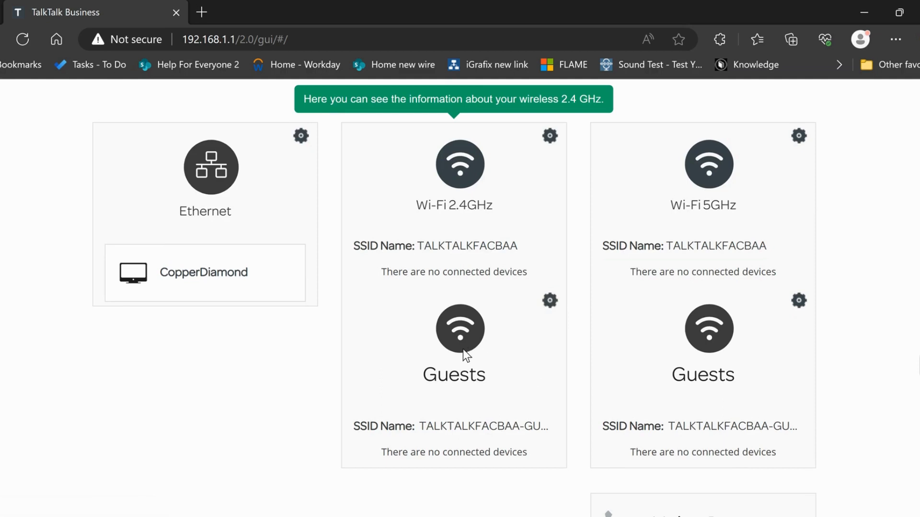
pyautogui.moveTo(526, 341)
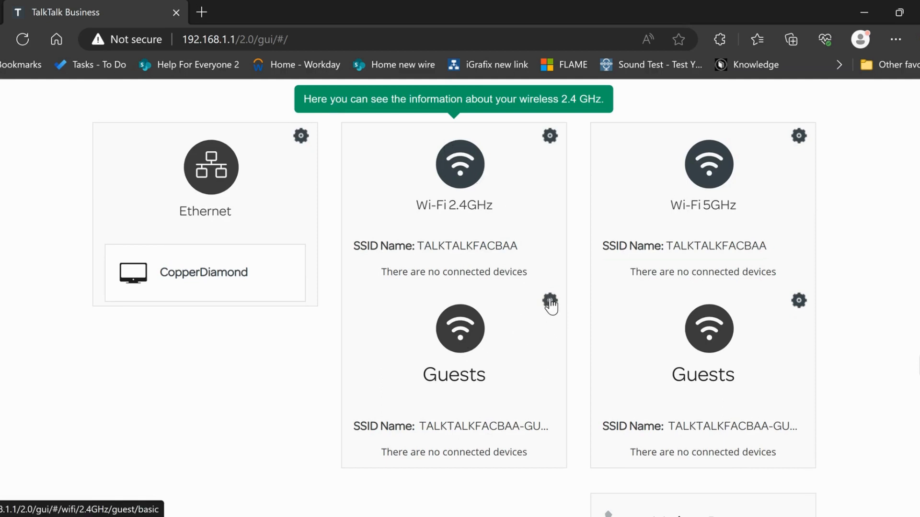
# Step: Open the Wi-Fi 2.4GHz Guests settings via the card's gear icon, showing the Guest Access Basic tab
pyautogui.click(549, 301)
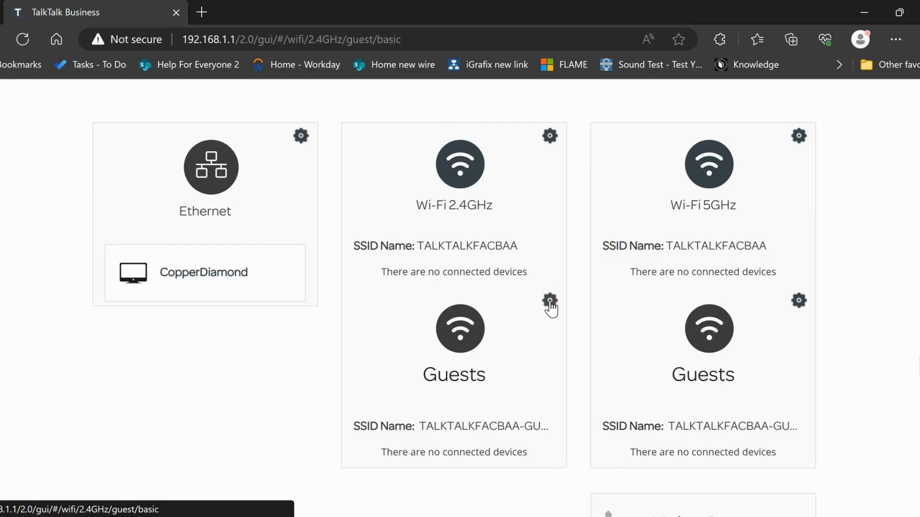
pyautogui.click(550, 302)
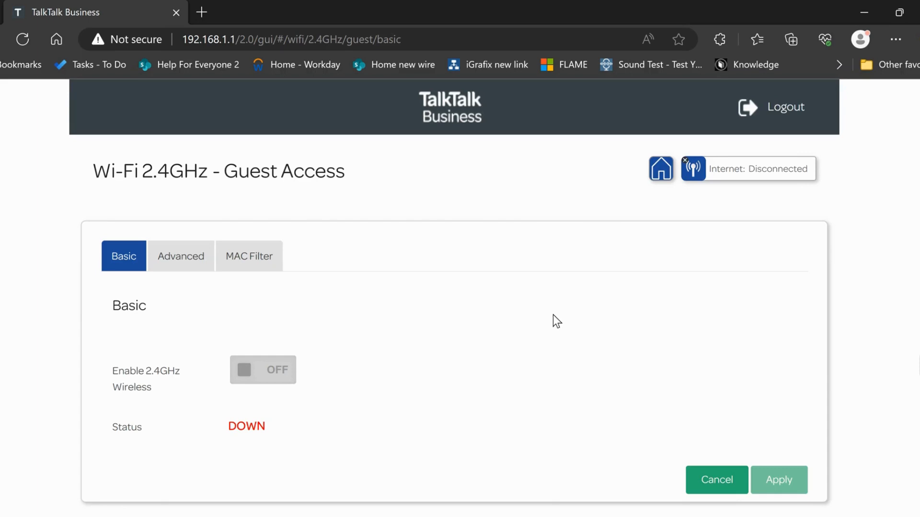
pyautogui.moveTo(566, 317)
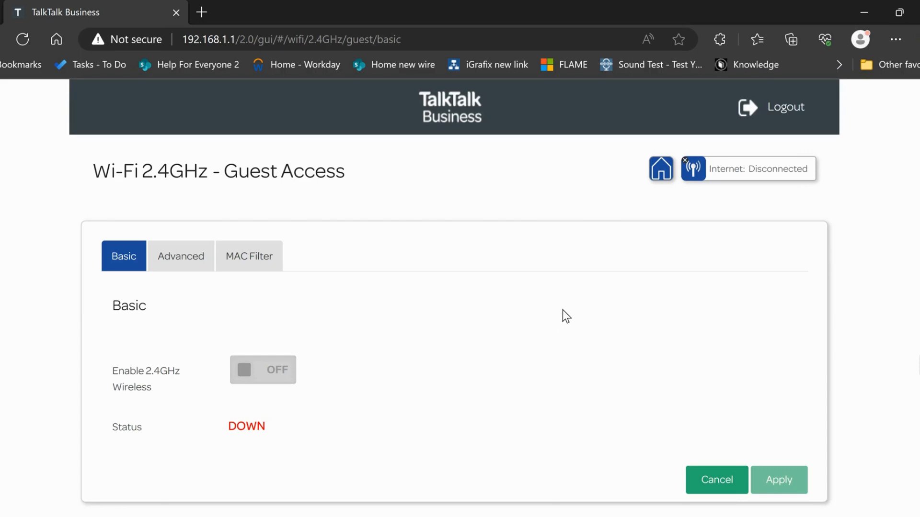
pyautogui.moveTo(239, 459)
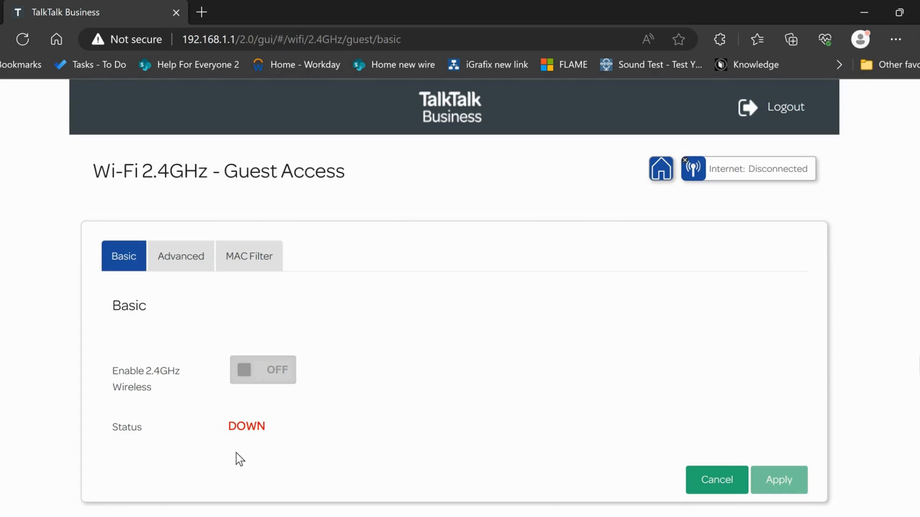
pyautogui.moveTo(441, 411)
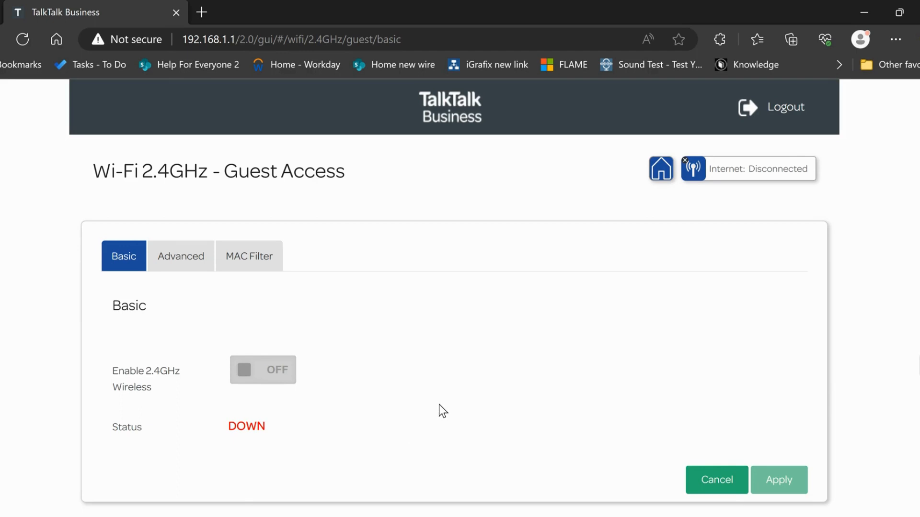
pyautogui.moveTo(445, 408)
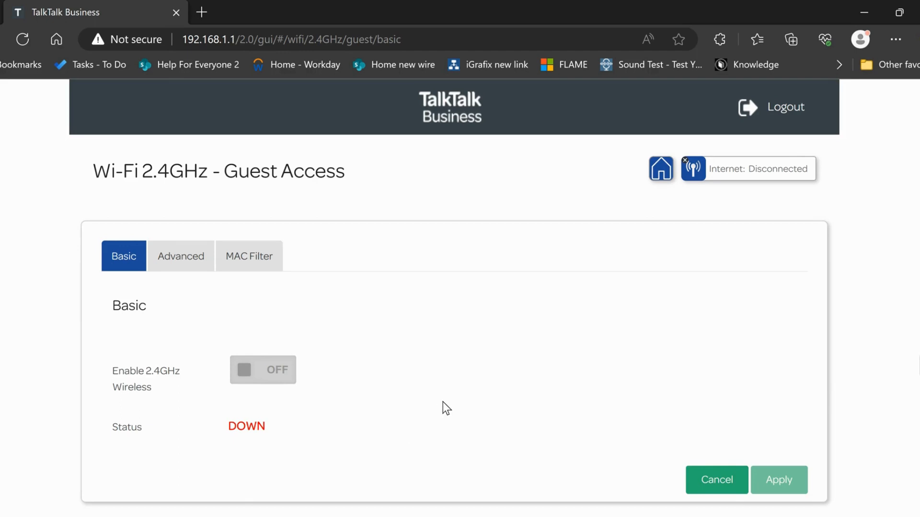
pyautogui.moveTo(448, 395)
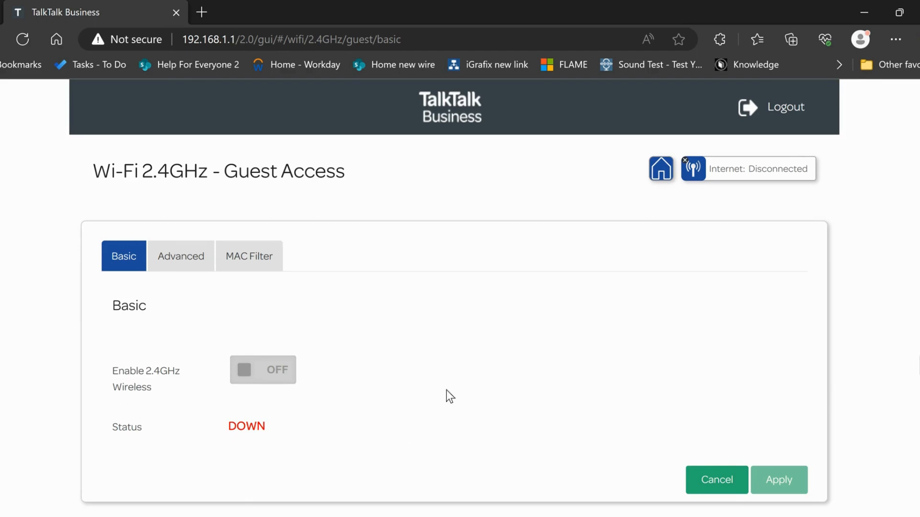
# Step: Switch Enable 2.4GHz Wireless to ON and move into the guest SSID field
pyautogui.scroll(-3)
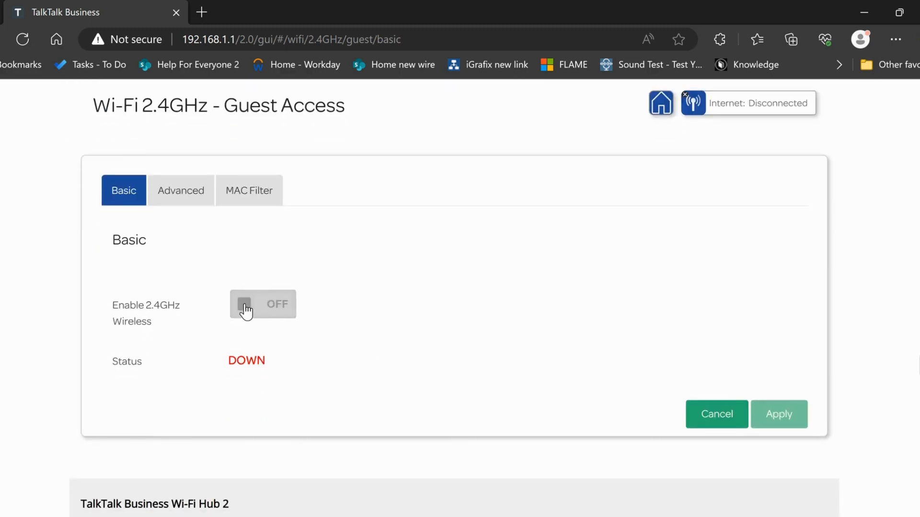
pyautogui.click(244, 305)
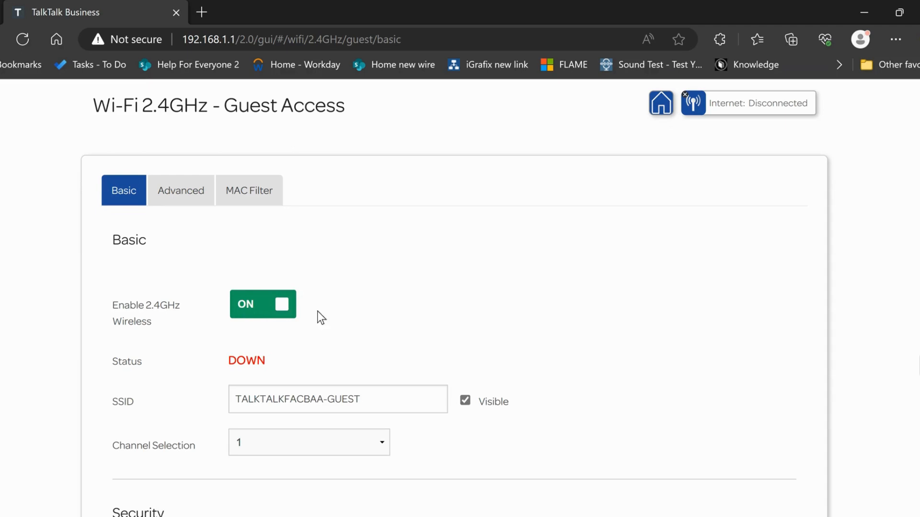
pyautogui.scroll(-3)
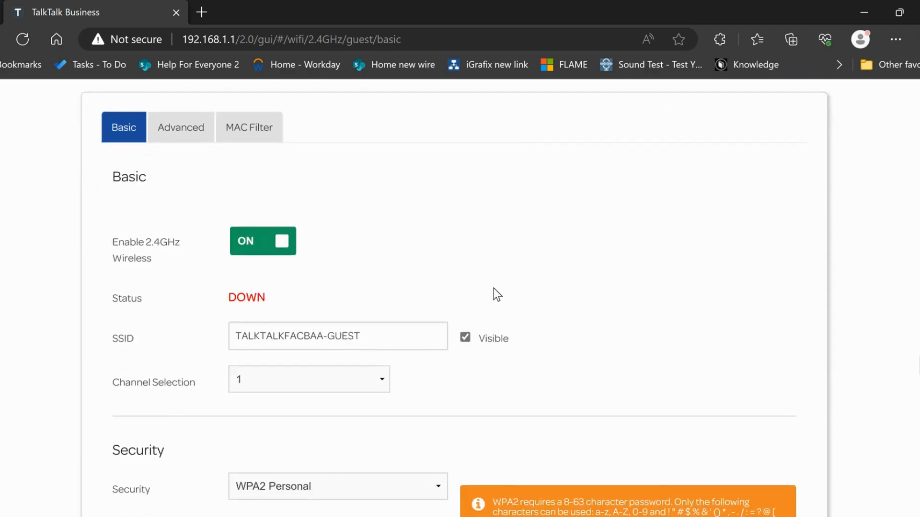
pyautogui.click(337, 336)
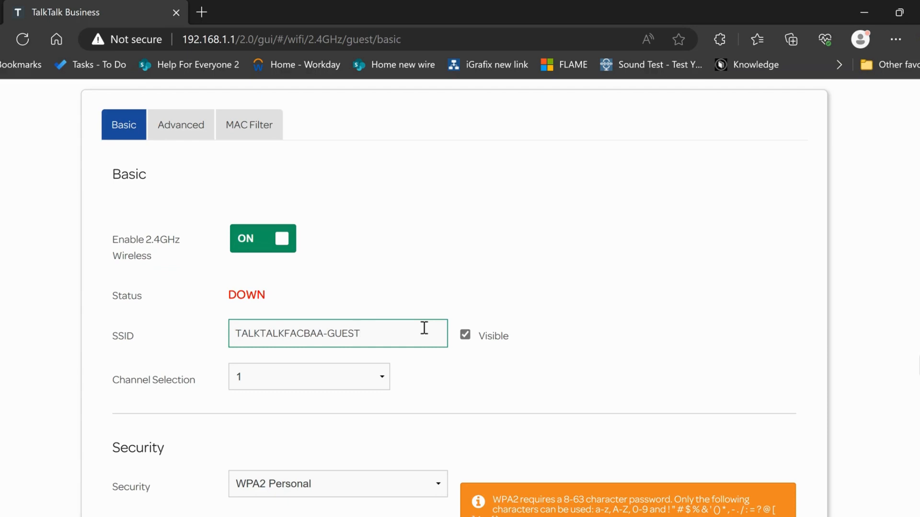
# Step: Replace the default guest SSID with 'Business Name'
pyautogui.click(362, 333)
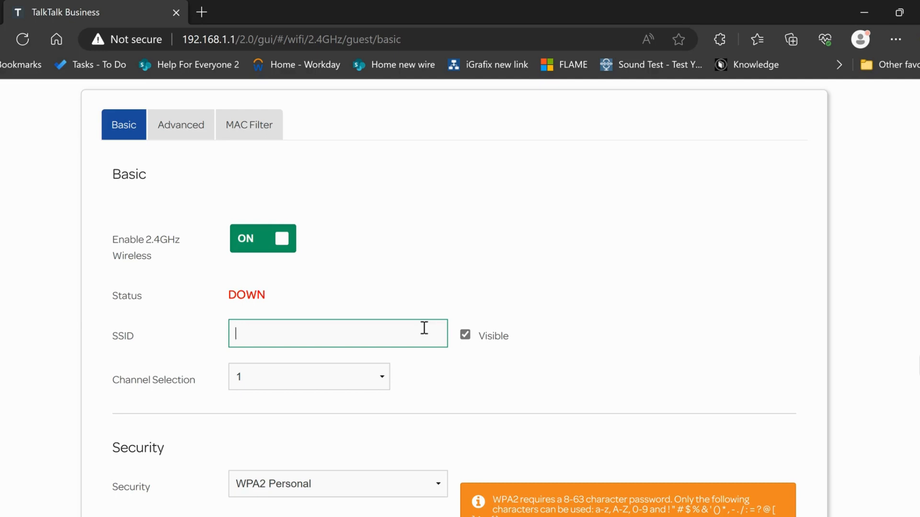
pyautogui.write('Busine')
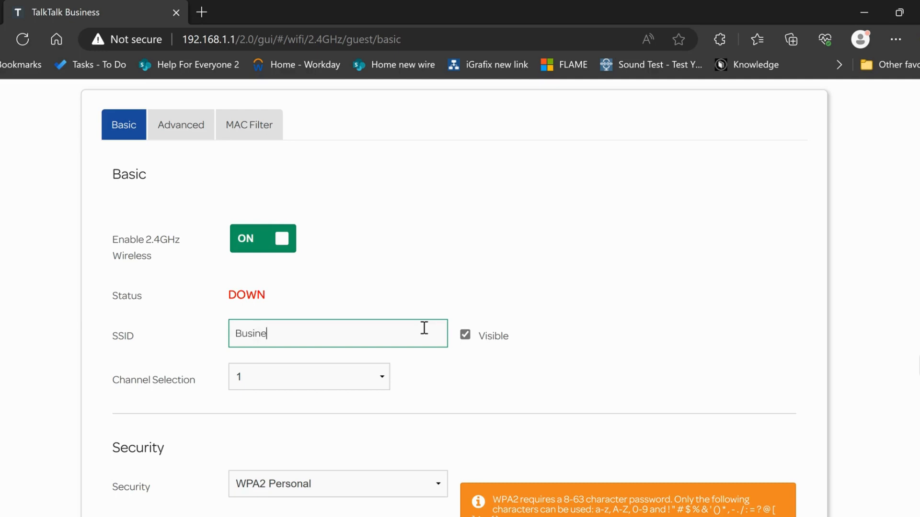
pyautogui.write('ss Nam')
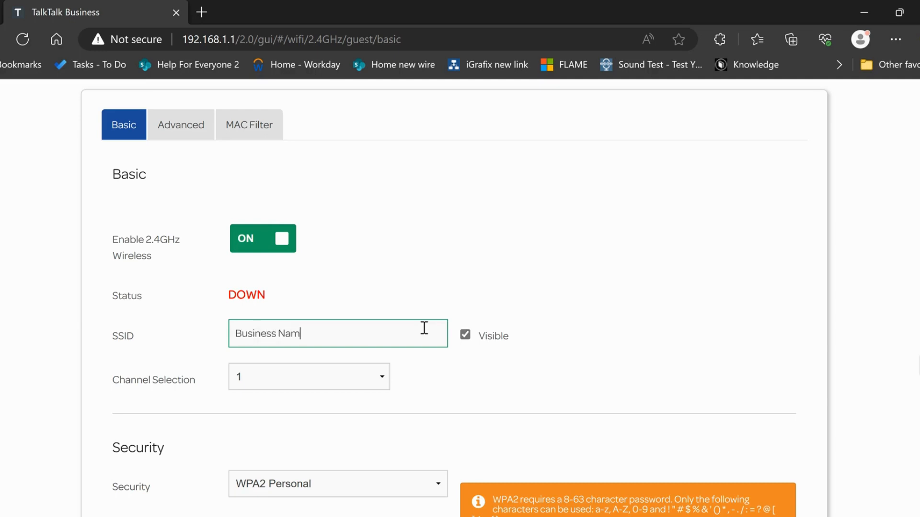
pyautogui.write('e')
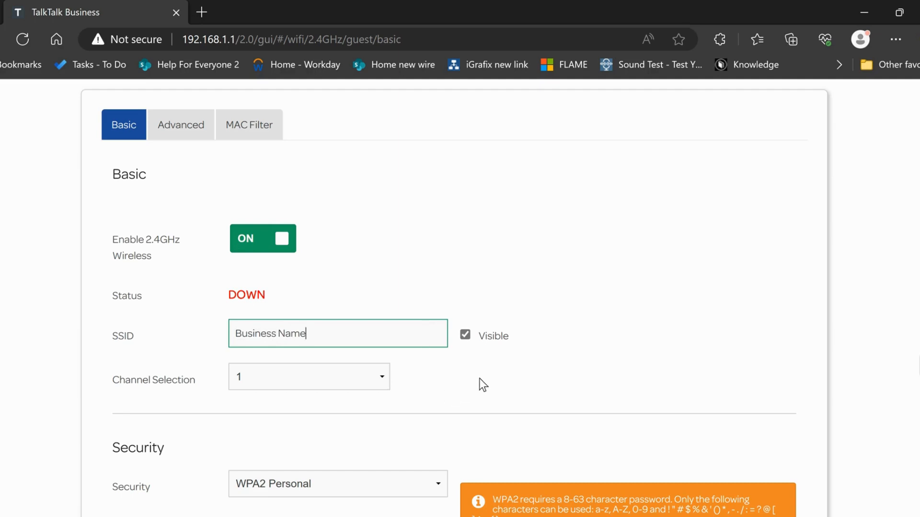
# Step: Under Security, keep WPA2 Personal and clear the existing guest password for a new one
pyautogui.scroll(-3)
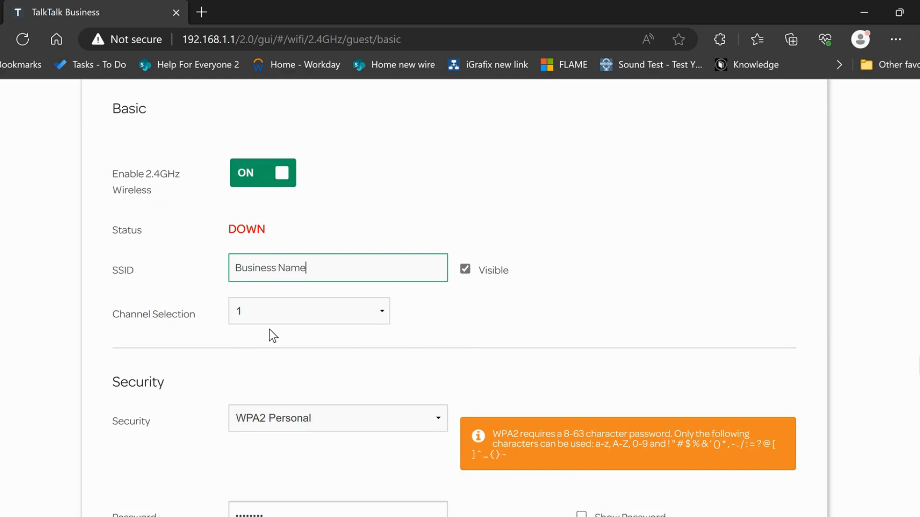
pyautogui.scroll(-3)
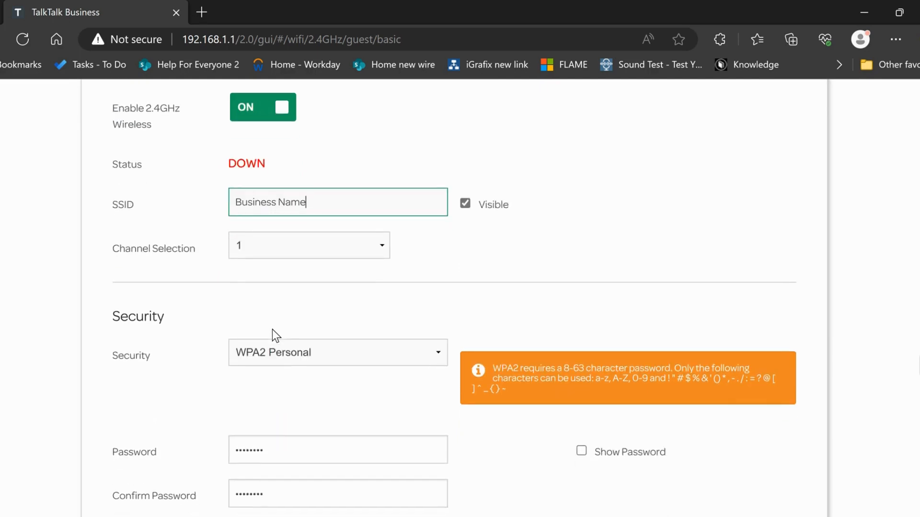
pyautogui.scroll(-3)
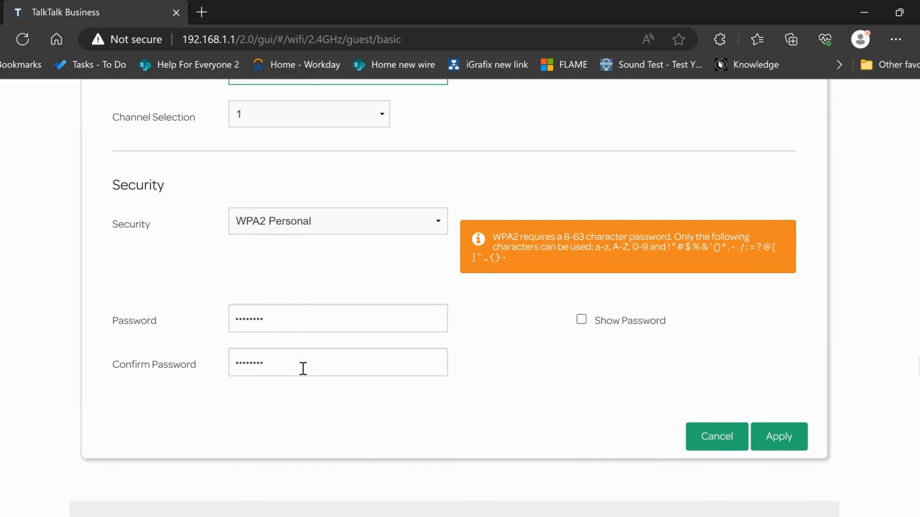
pyautogui.moveTo(282, 320)
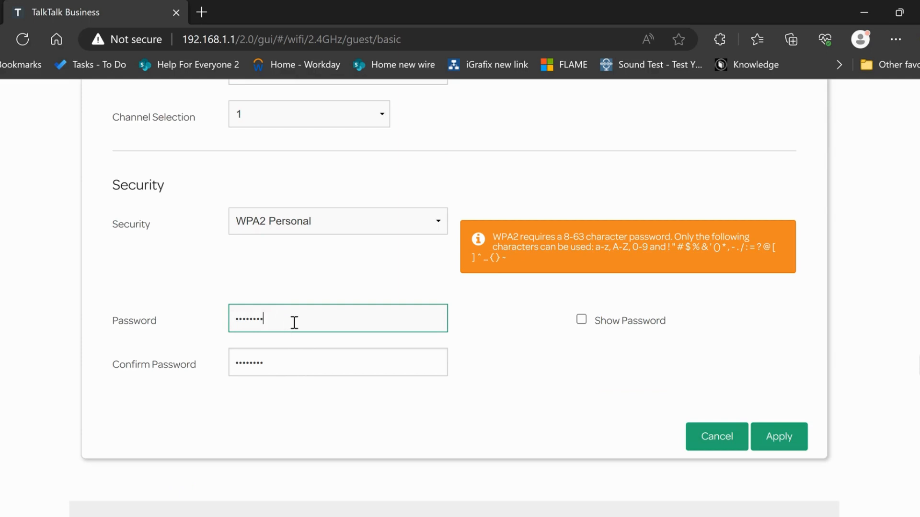
pyautogui.press('Backspace')
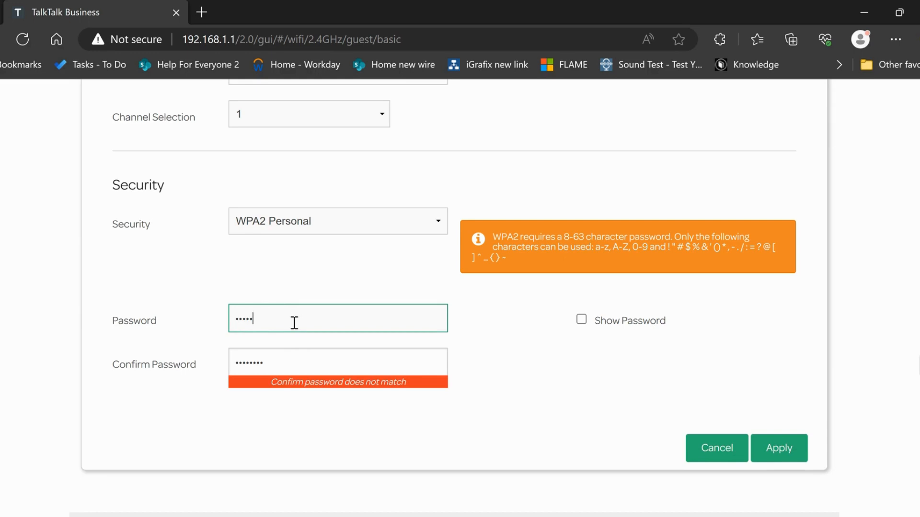
pyautogui.press('Backspace')
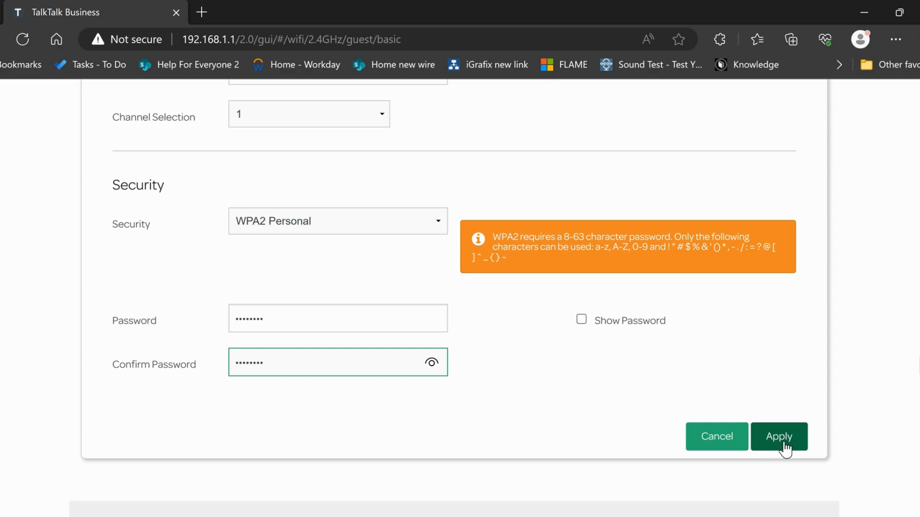
# Step: Apply the guest Wi-Fi changes and continue past the connectivity-loss warning
pyautogui.click(779, 437)
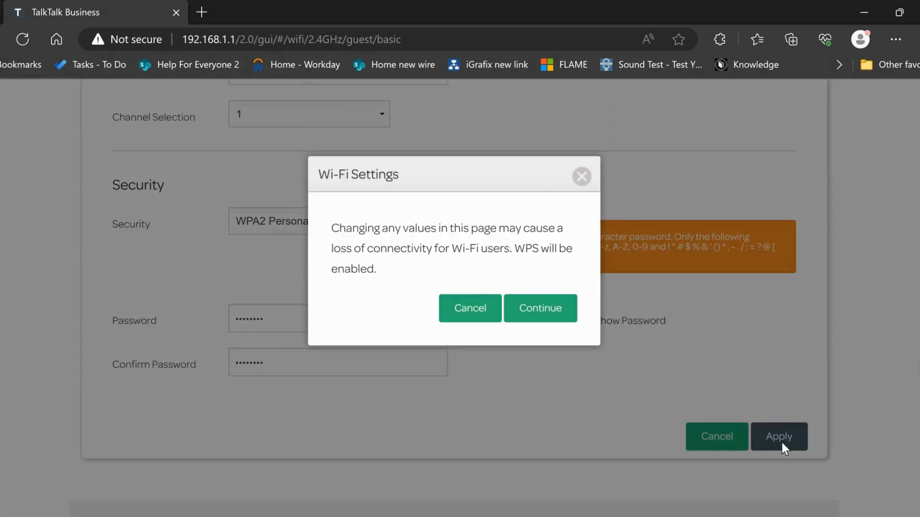
pyautogui.moveTo(531, 373)
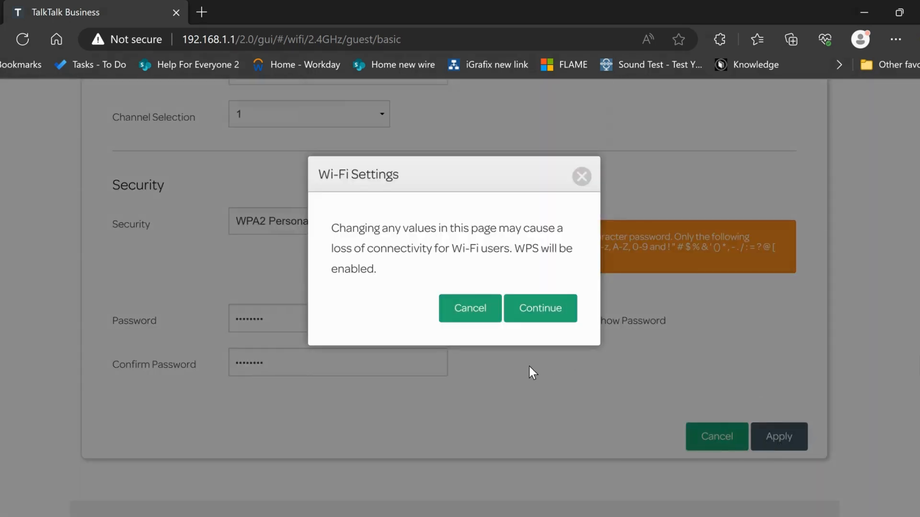
pyautogui.moveTo(418, 293)
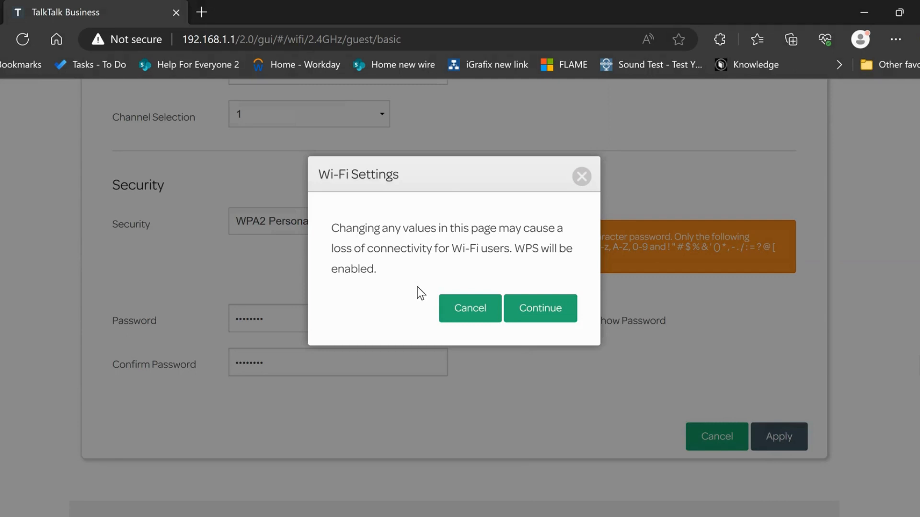
pyautogui.moveTo(453, 283)
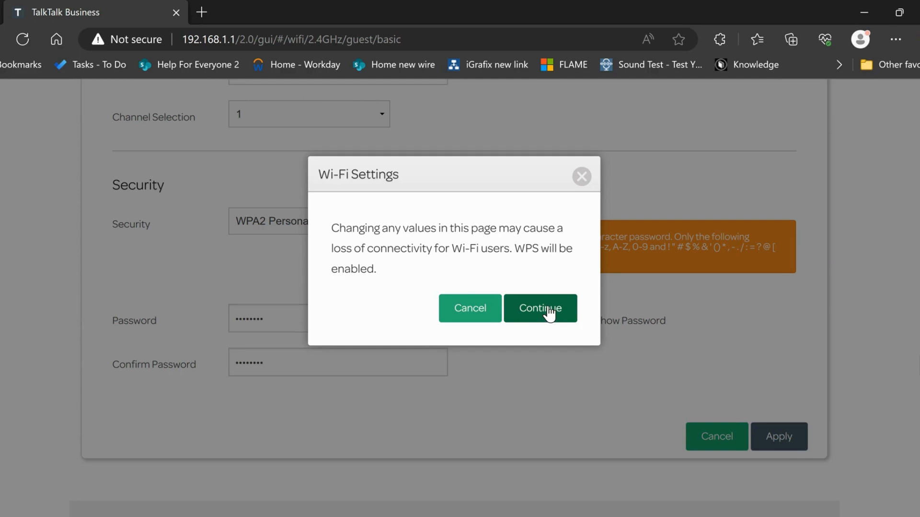
pyautogui.click(539, 307)
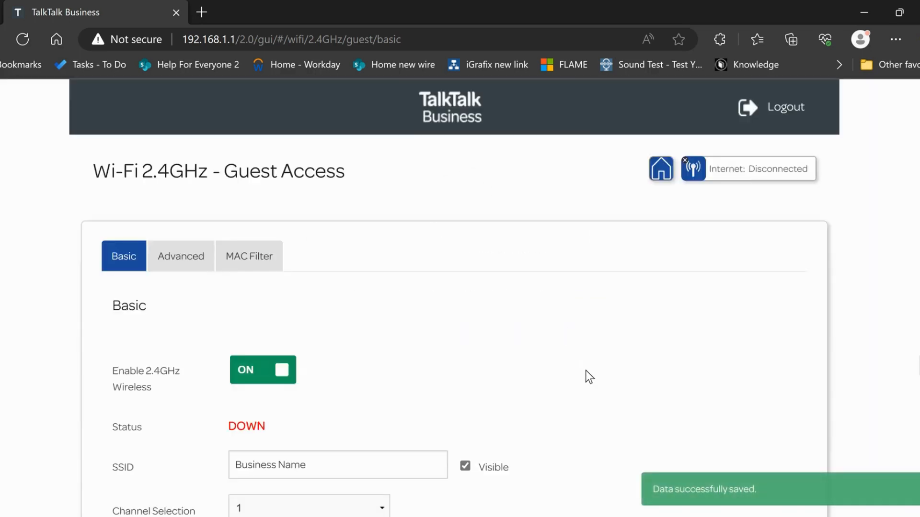
pyautogui.moveTo(671, 512)
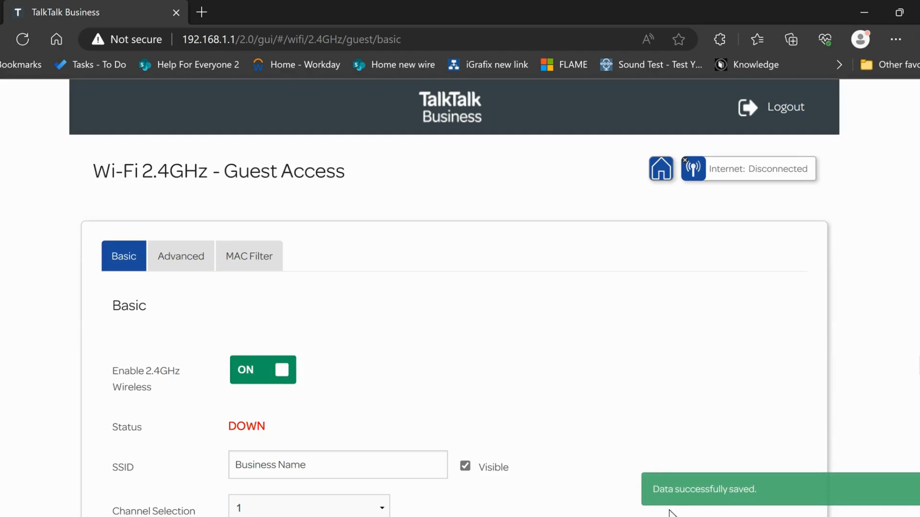
pyautogui.moveTo(573, 373)
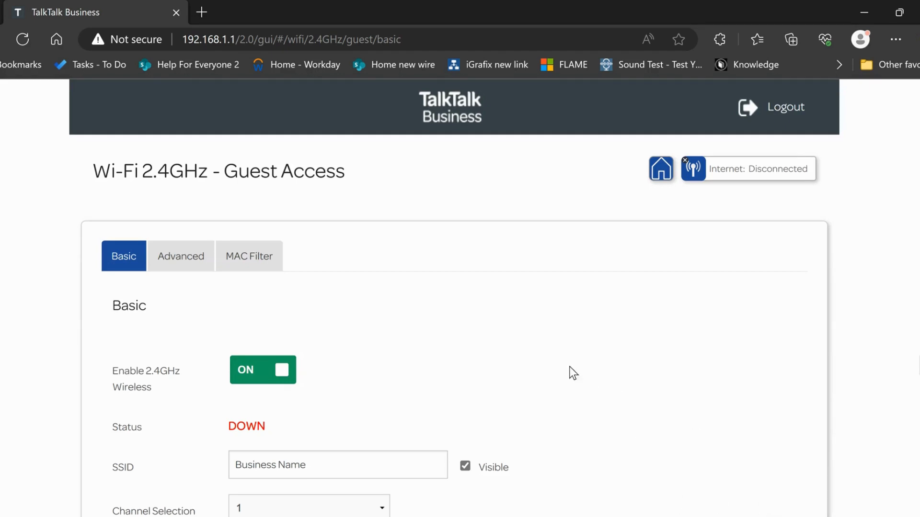
# Step: Scroll the Guest Access Basic tab to confirm Status UP, SSID Business Name and WPA2 Personal
pyautogui.scroll(-3)
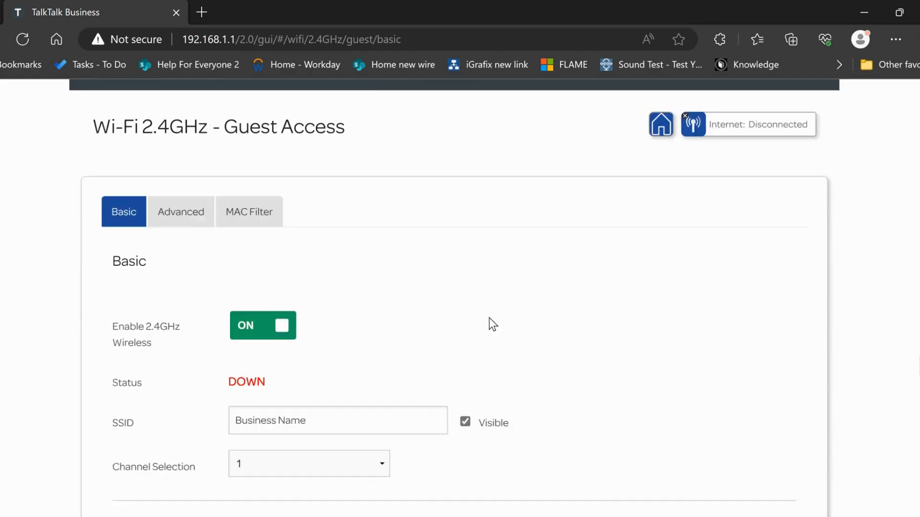
pyautogui.scroll(-3)
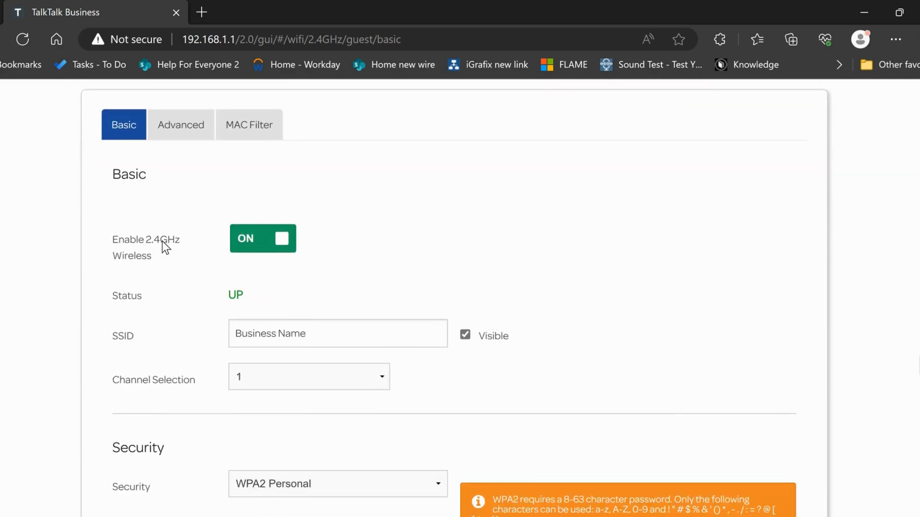
pyautogui.moveTo(249, 310)
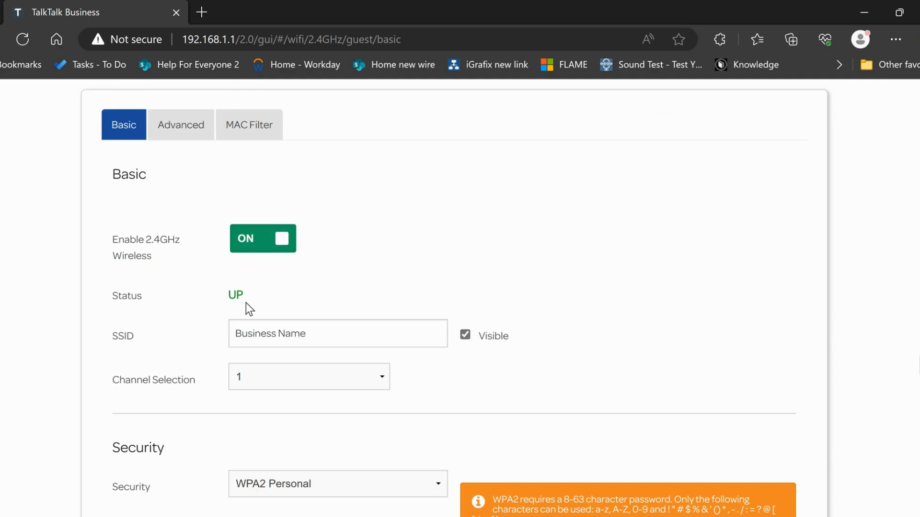
pyautogui.moveTo(342, 297)
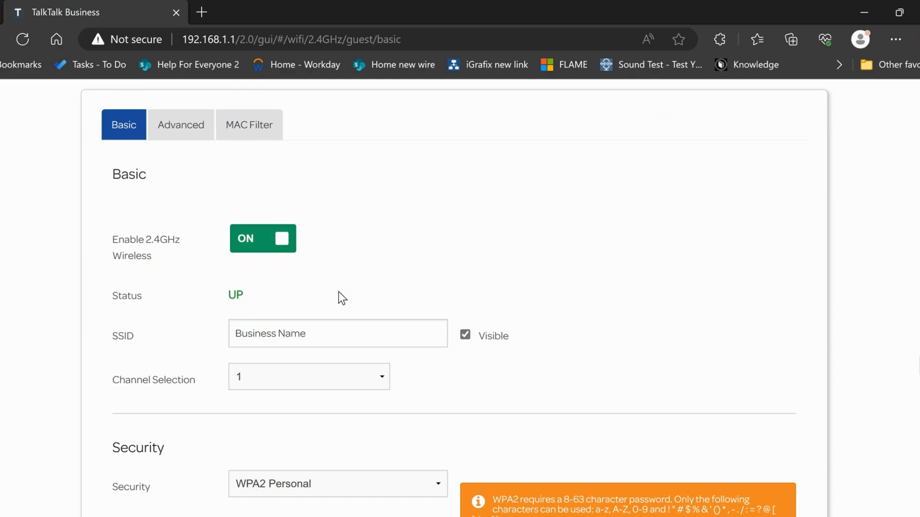
pyautogui.scroll(-3)
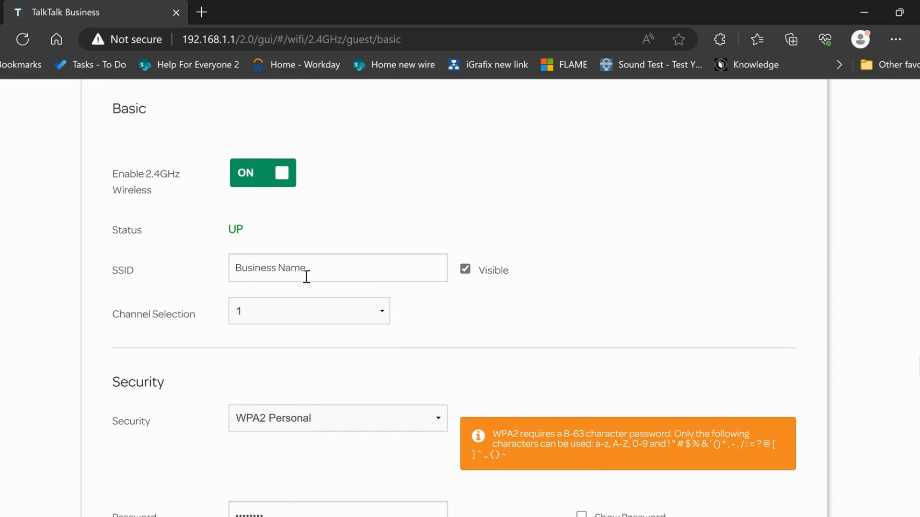
pyautogui.moveTo(483, 335)
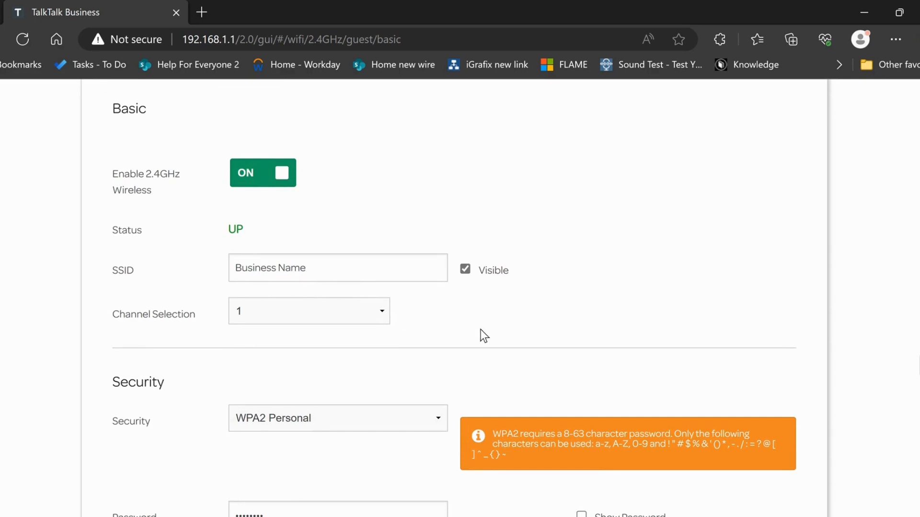
pyautogui.scroll(-3)
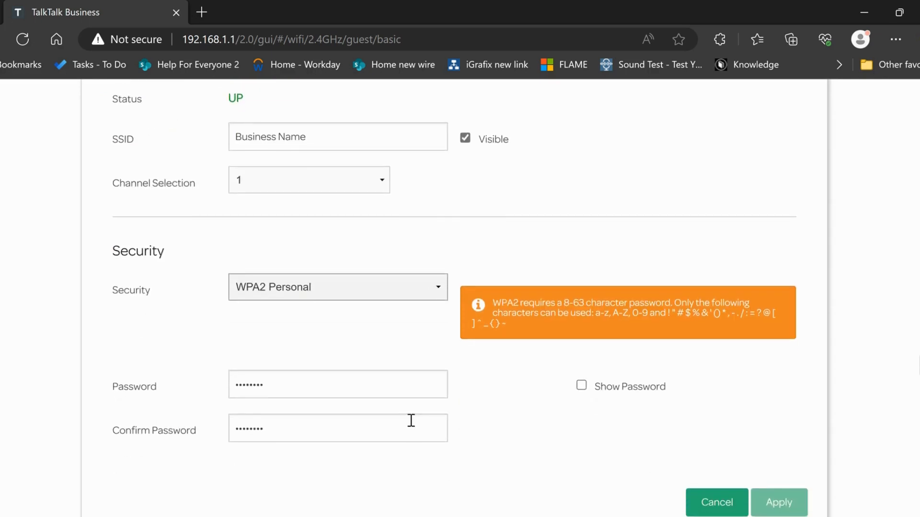
pyautogui.scroll(-3)
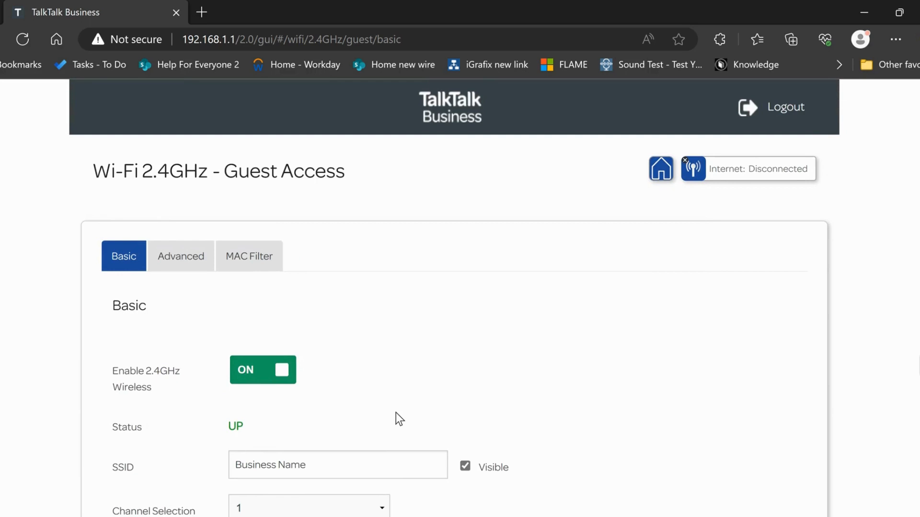
pyautogui.moveTo(565, 253)
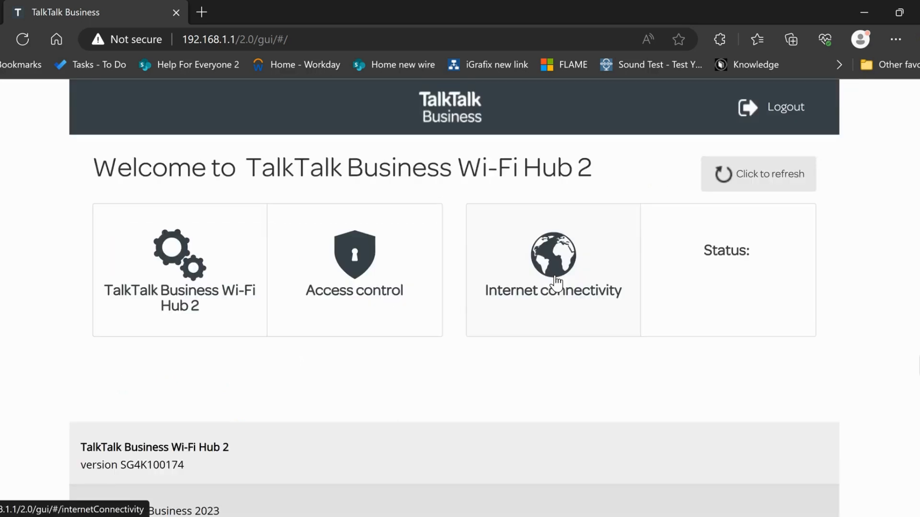
# Step: Return to the Welcome to TalkTalk Business Wi-Fi Hub 2 dashboard via the Home icon
pyautogui.click(552, 264)
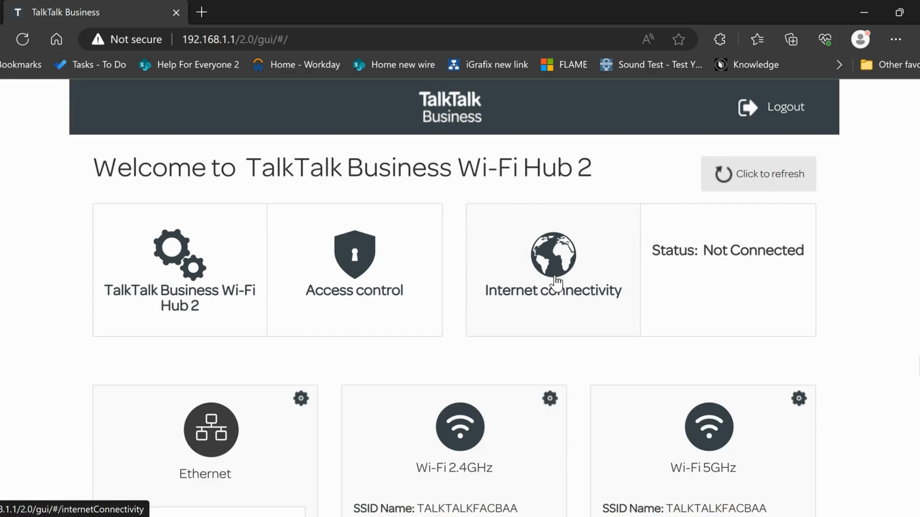